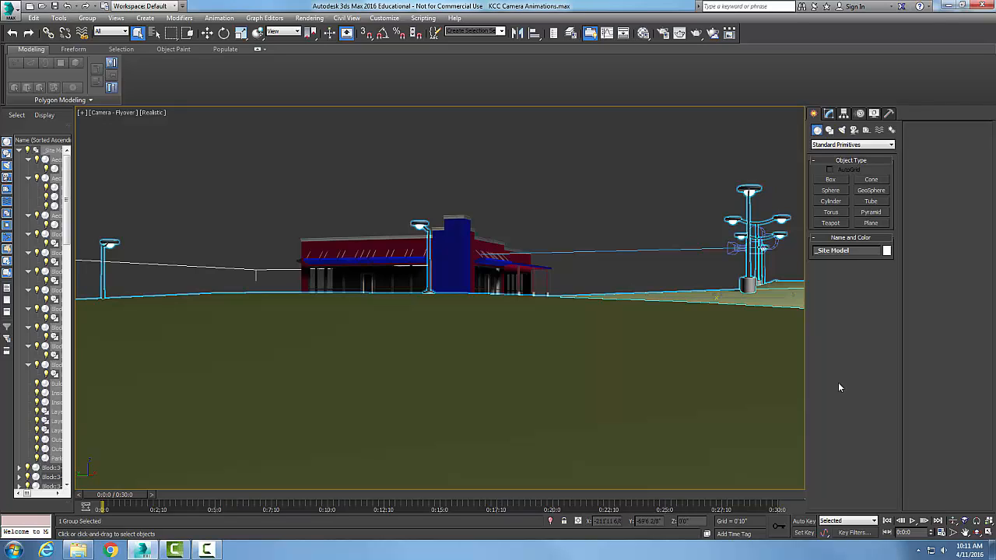
pyautogui.moveTo(860, 452)
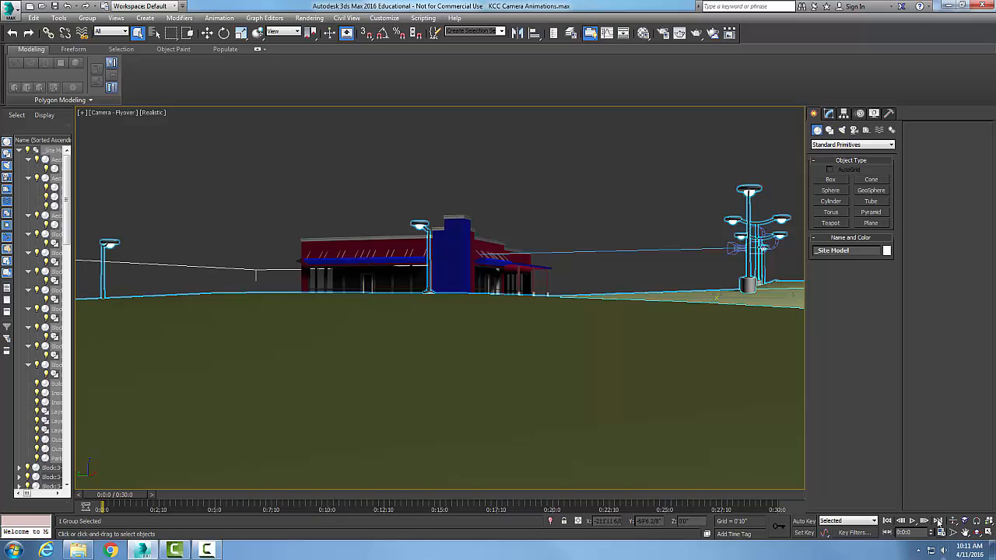
pyautogui.moveTo(912, 520)
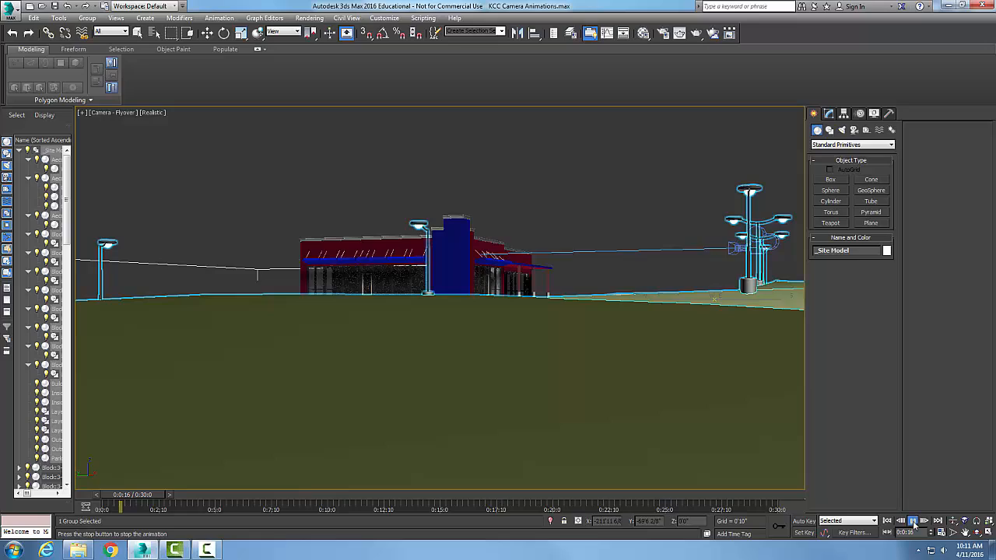
# Stop the flyover playback, then play it again so it returns to frame 0.
pyautogui.click(923, 520)
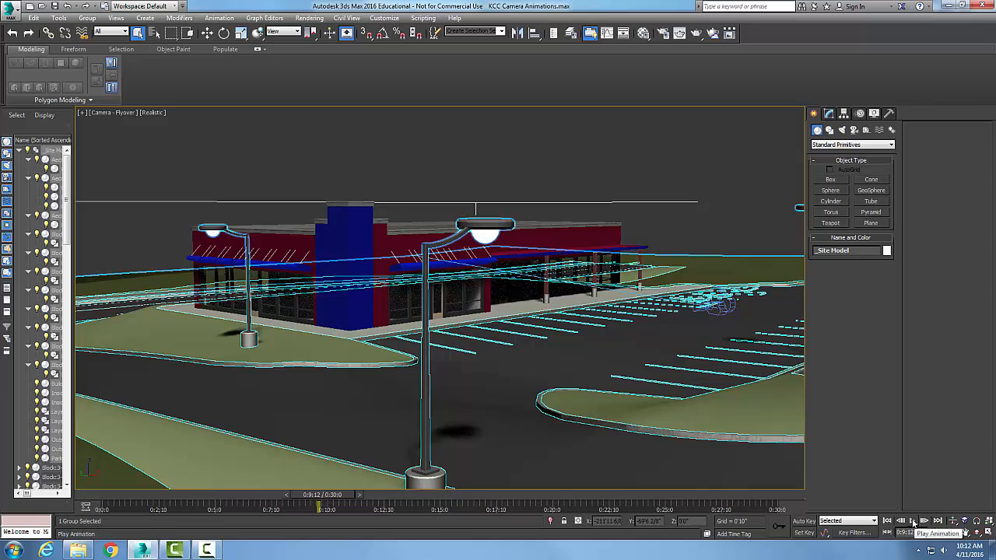
pyautogui.click(923, 521)
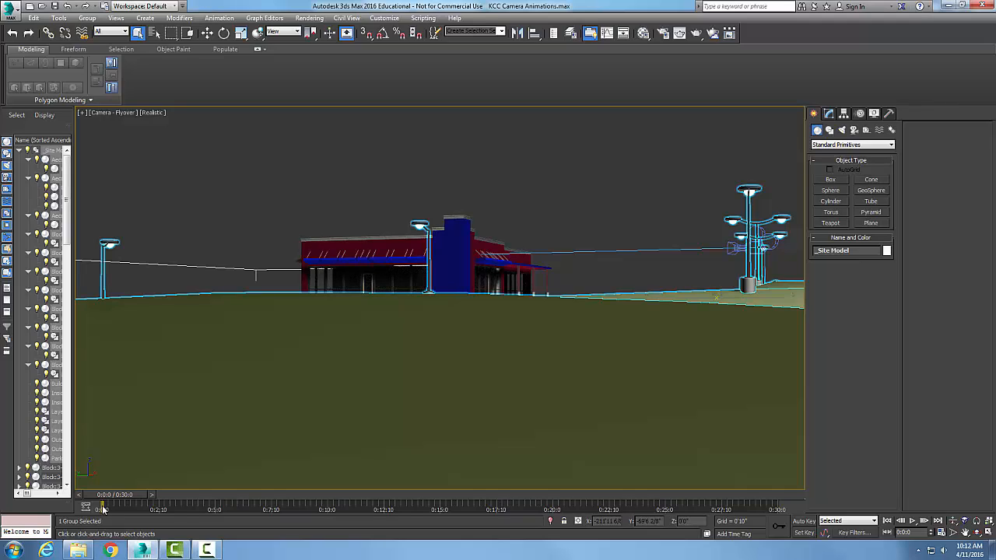
pyautogui.moveTo(870, 537)
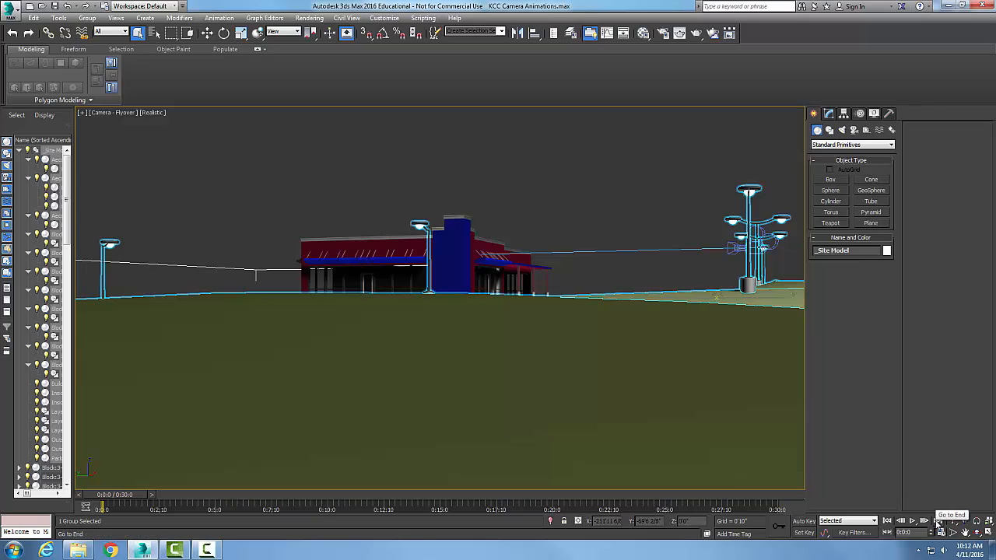
# Jump the flyover to its last frame with Go to End.
pyautogui.click(952, 521)
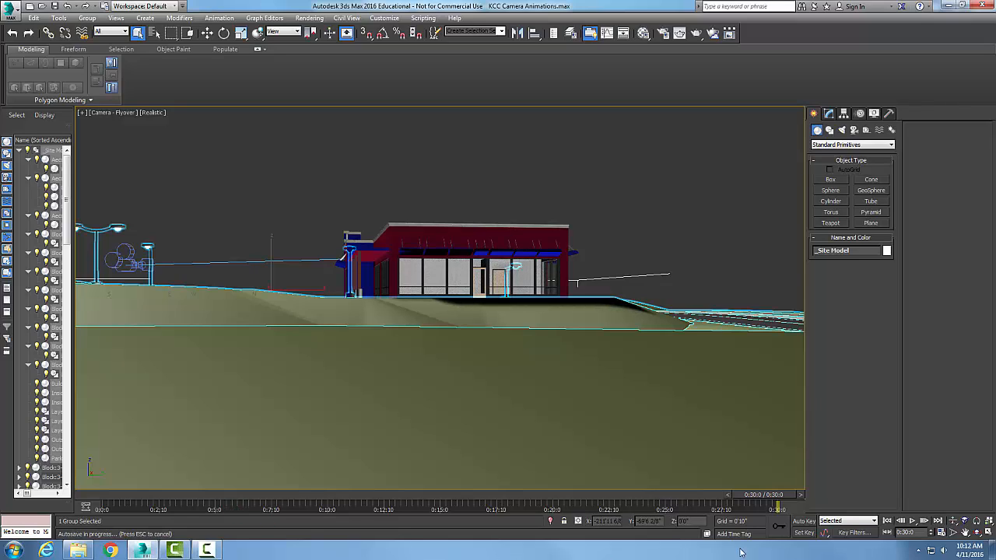
# Scrub the time slider from the end back to about frame 0:14:19, the storefront view.
pyautogui.moveTo(778, 494); pyautogui.dragTo(716, 494)
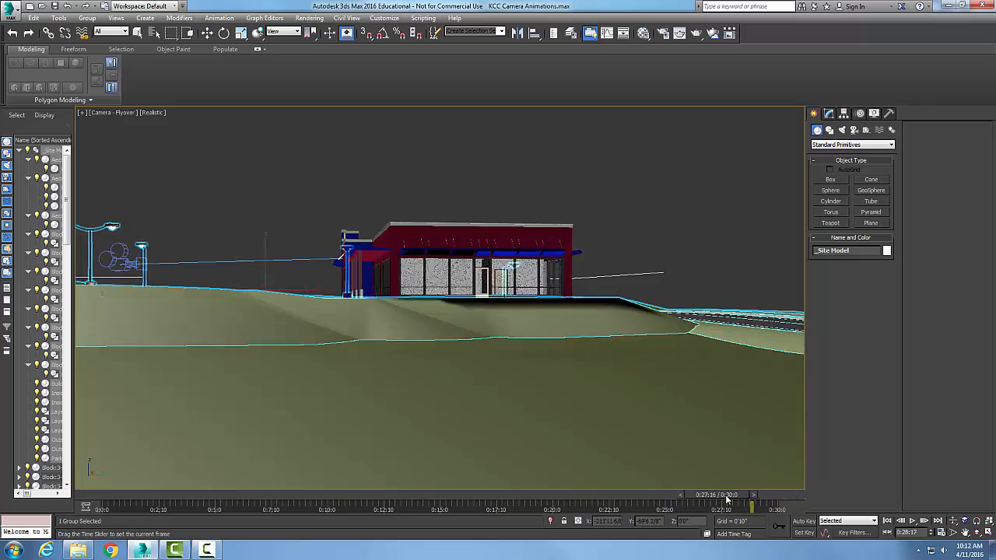
pyautogui.moveTo(727, 495); pyautogui.dragTo(419, 495)
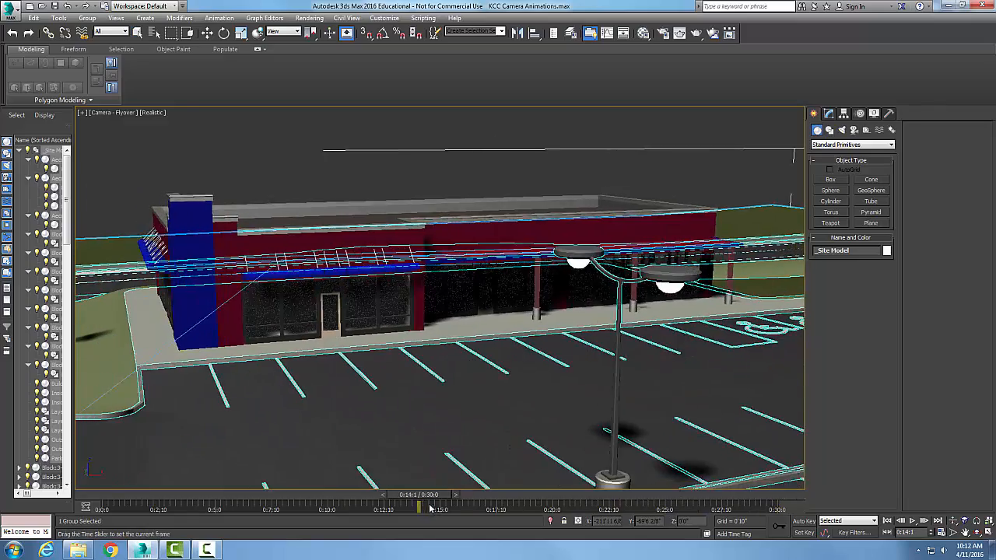
pyautogui.moveTo(420, 506); pyautogui.dragTo(441, 505)
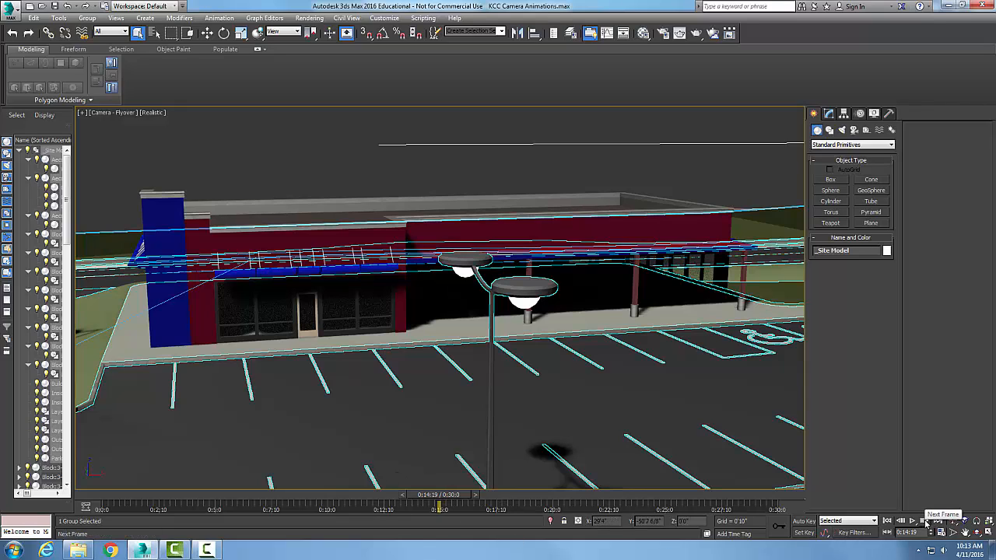
# Step the flyover forward one frame to 0:15:1 with Next Frame.
pyautogui.click(925, 520)
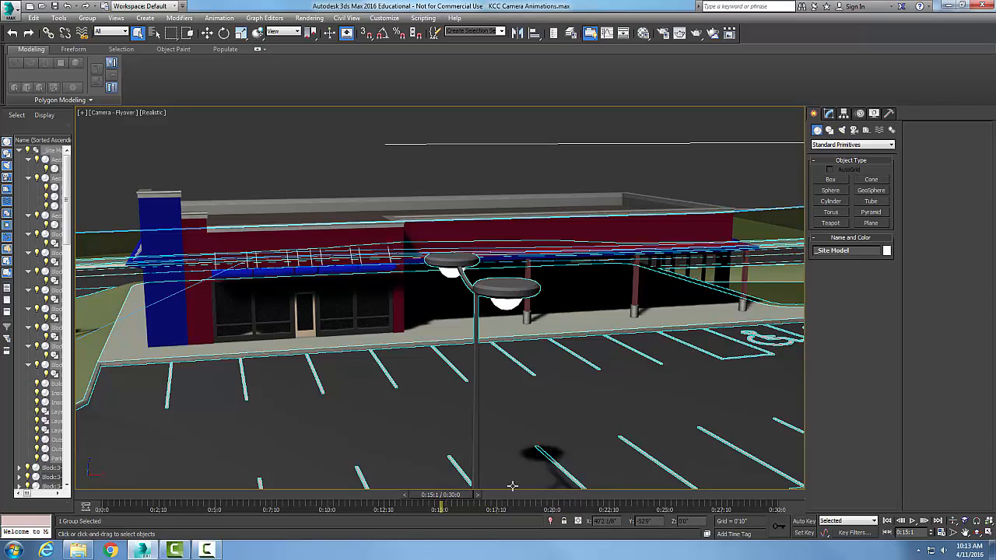
pyautogui.moveTo(486, 488)
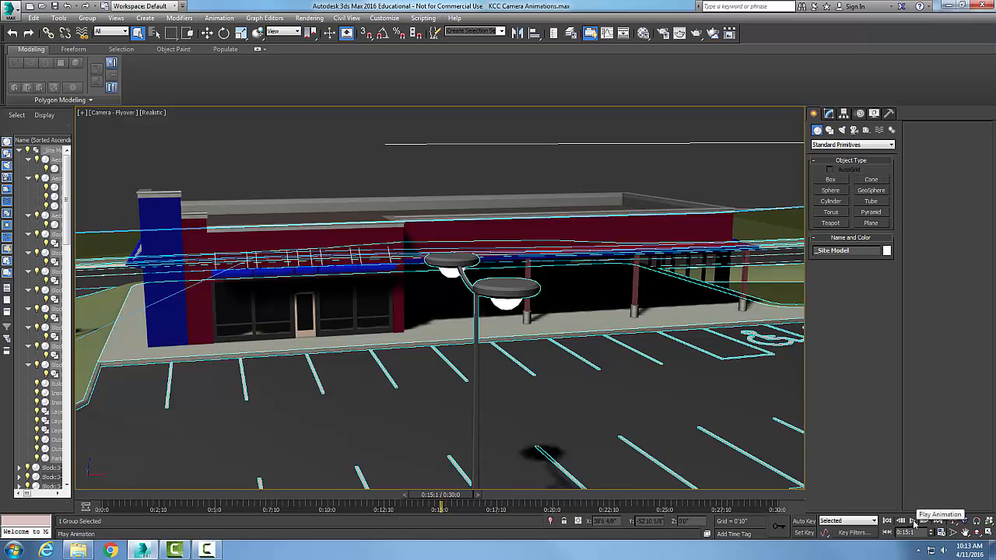
pyautogui.moveTo(660, 338)
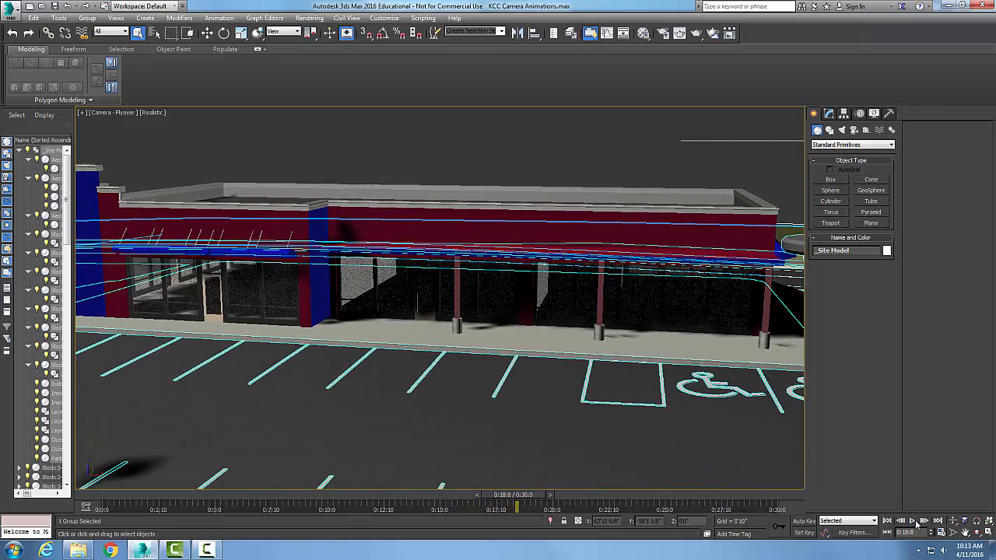
# Scrub the time slider forward to about frame 23, then back to 0:21:9.
pyautogui.moveTo(517, 510); pyautogui.dragTo(630, 510)
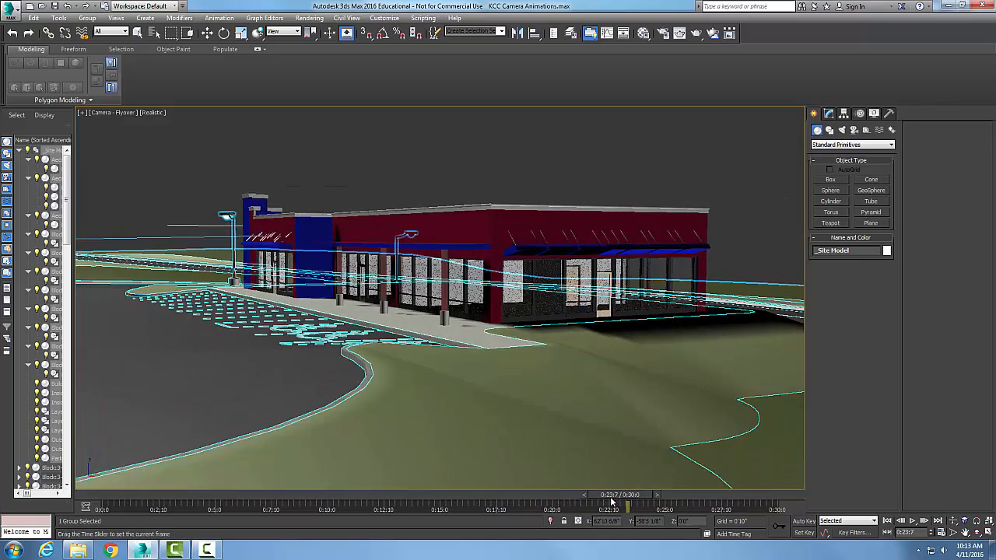
pyautogui.moveTo(628, 502); pyautogui.dragTo(586, 502)
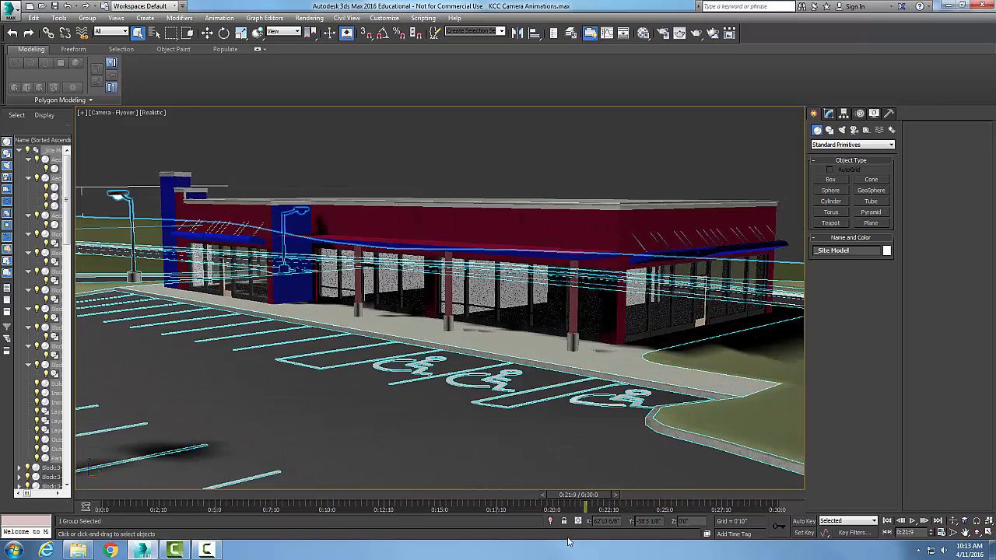